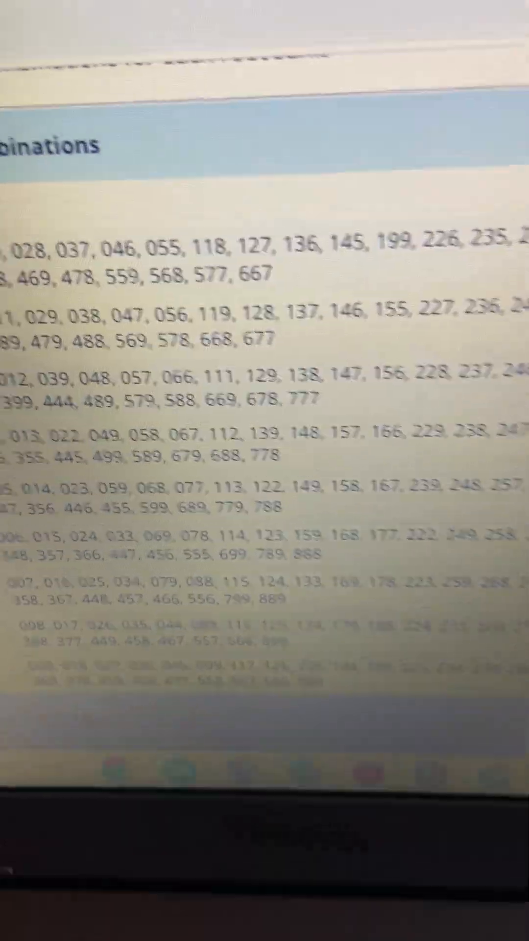
scroll("down", 3)
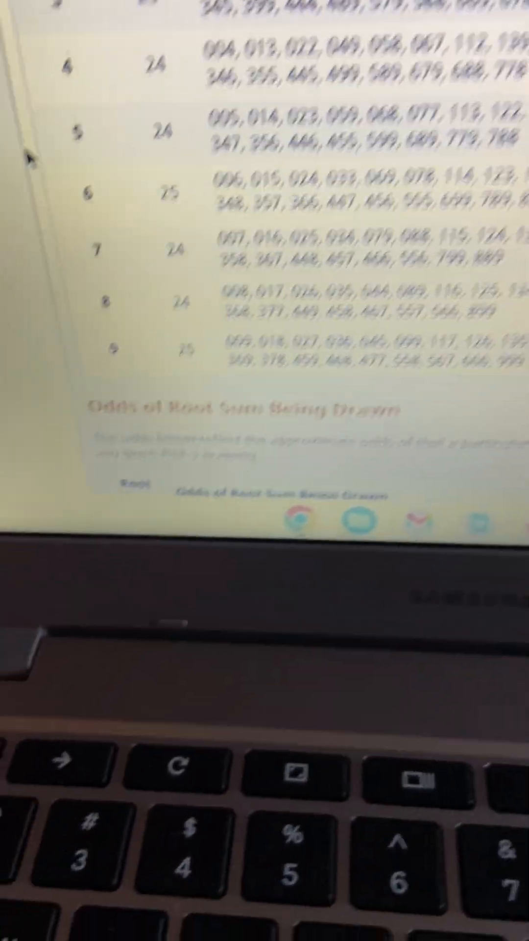
scroll("down", 3)
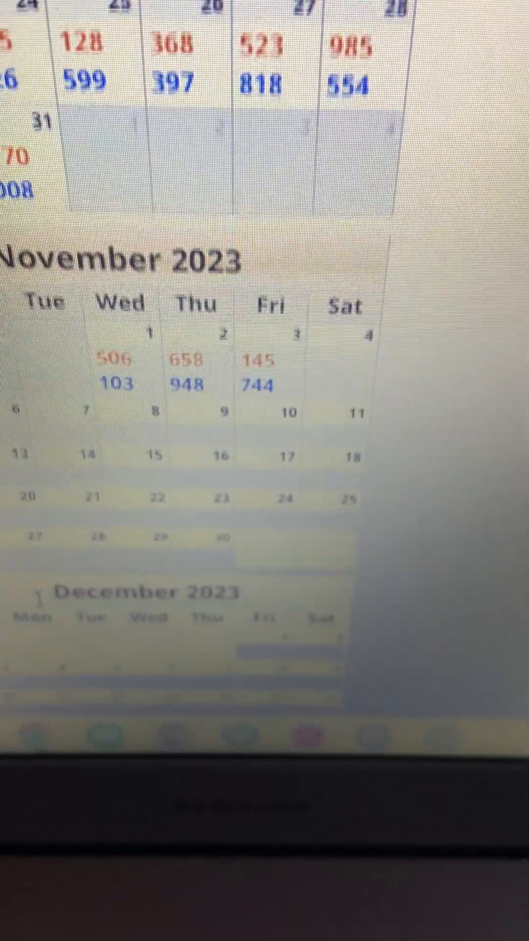
scroll("down", 3)
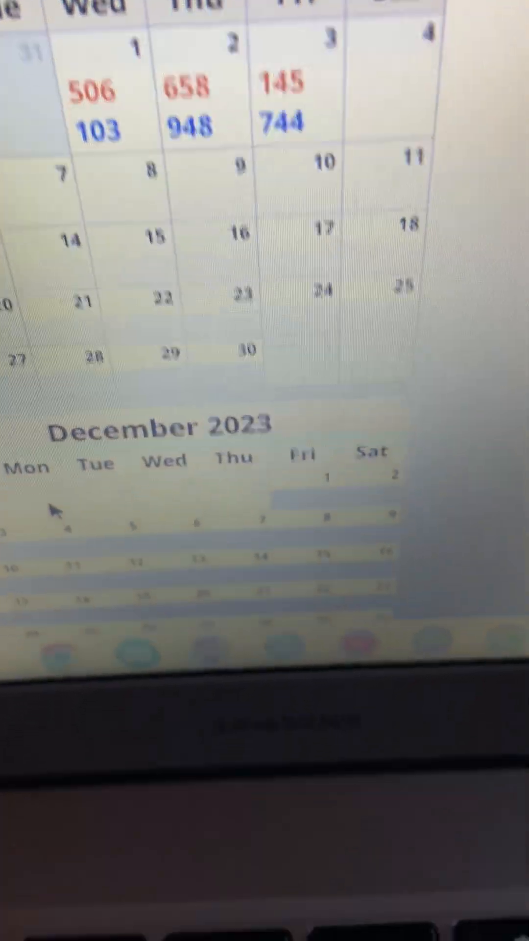